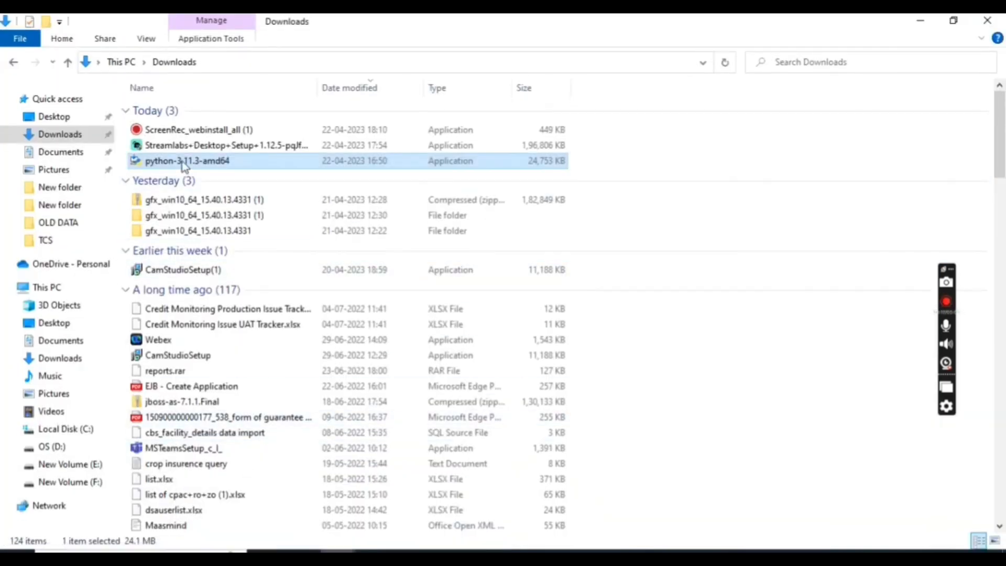
Step: Launch the python-3.11.3-amd64 installer and install with python.exe added to PATH
double_click(186, 160)
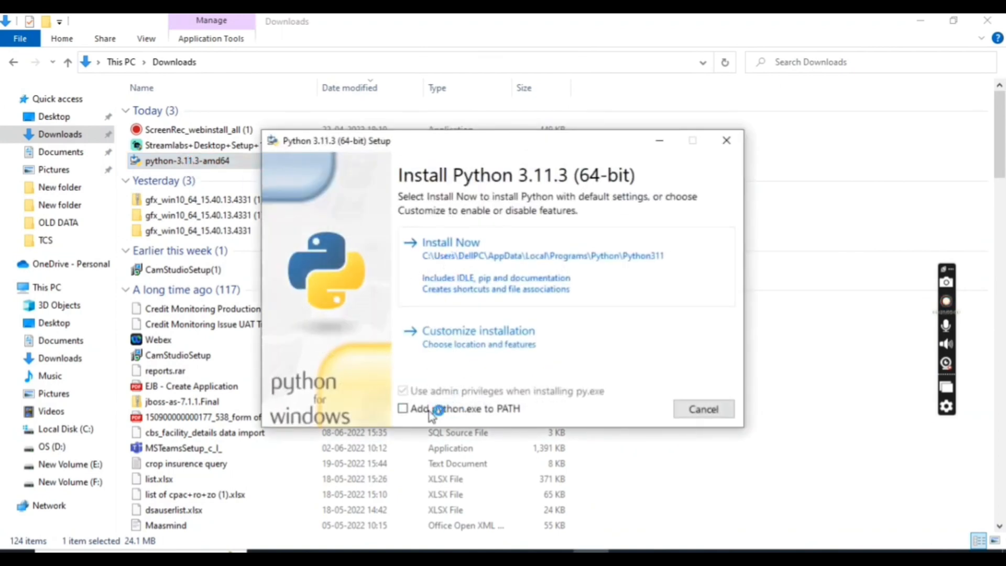
left_click(403, 409)
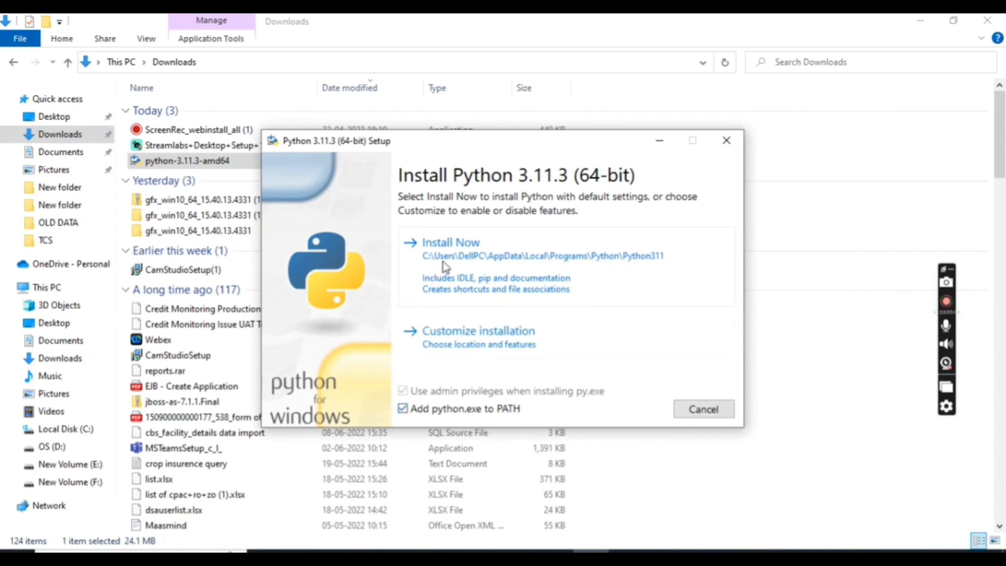
left_click(451, 242)
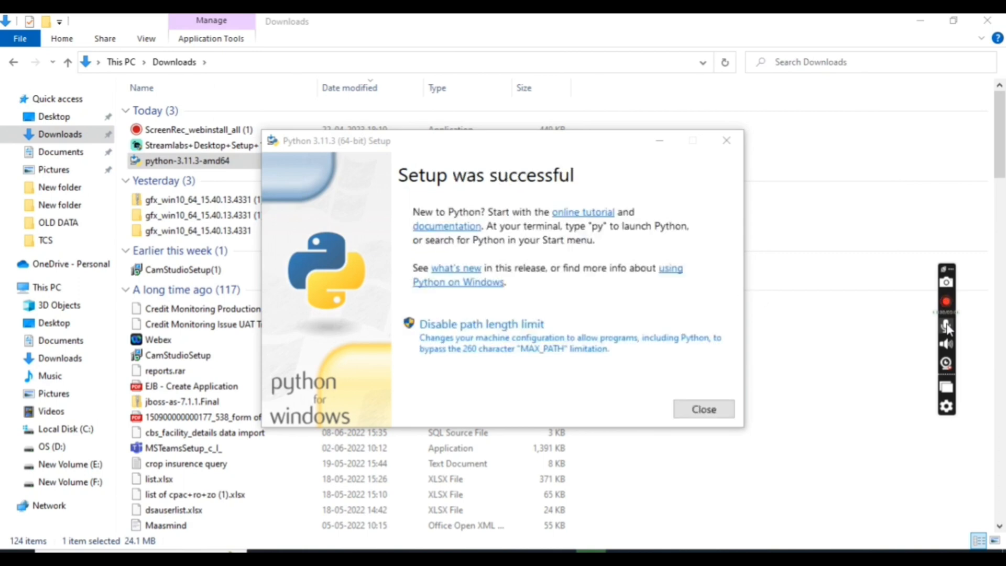
Step: Close the finished setup and search Start for 'cmd' to find Command Prompt
left_click(704, 409)
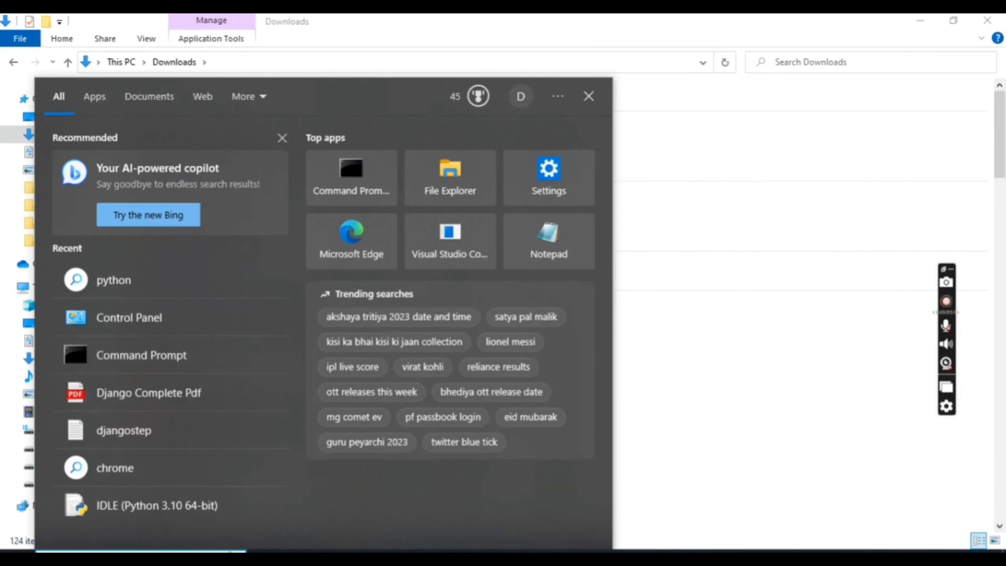
type("cmd")
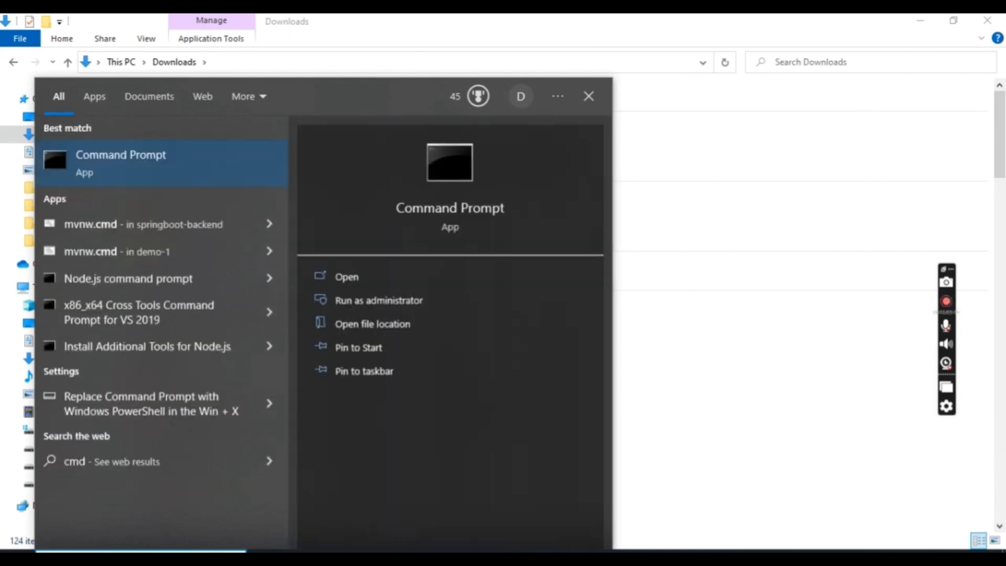
Step: Run 'python --version' in Command Prompt to confirm it prints Python 3.11.3
left_click(347, 277)
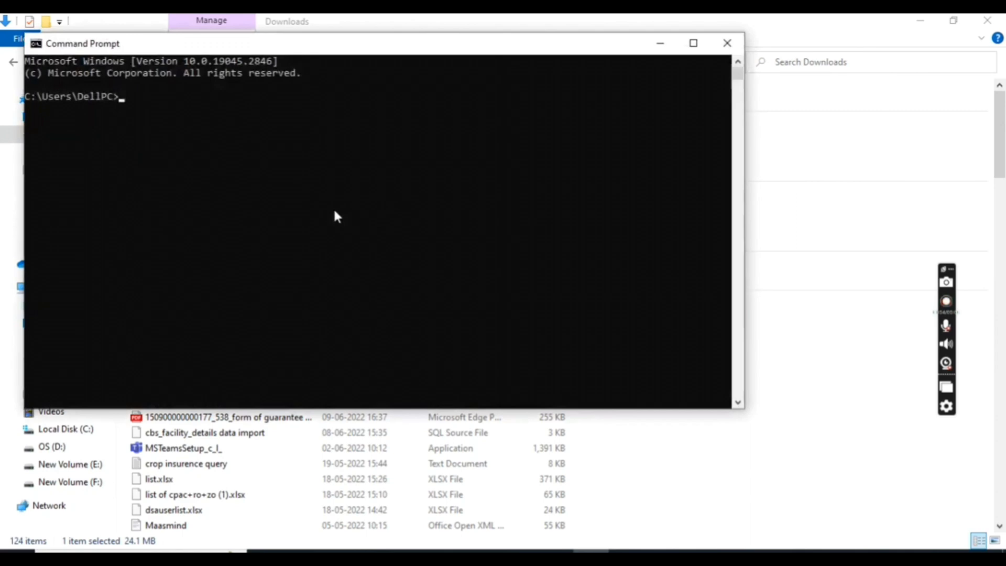
mouse_move(123, 112)
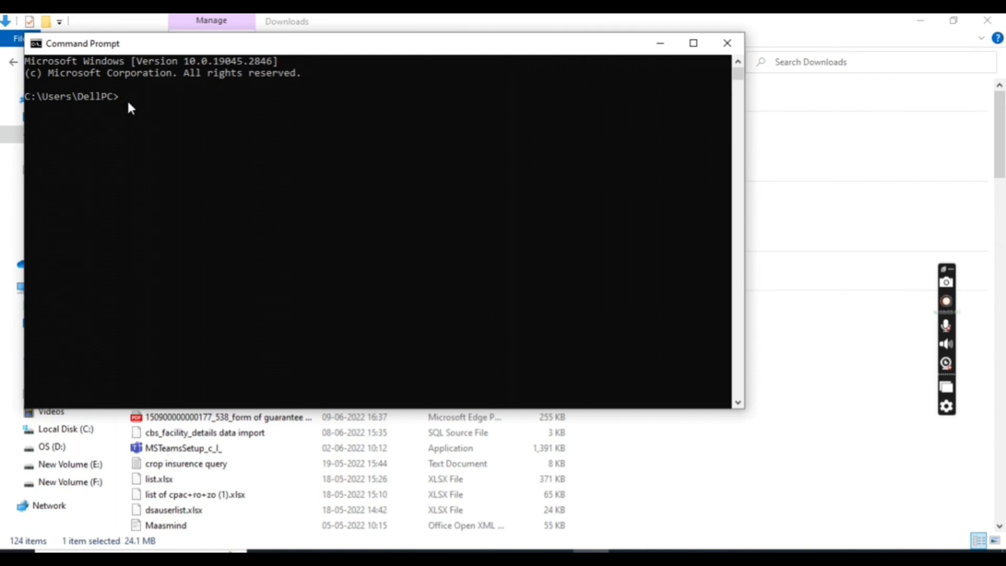
type("p")
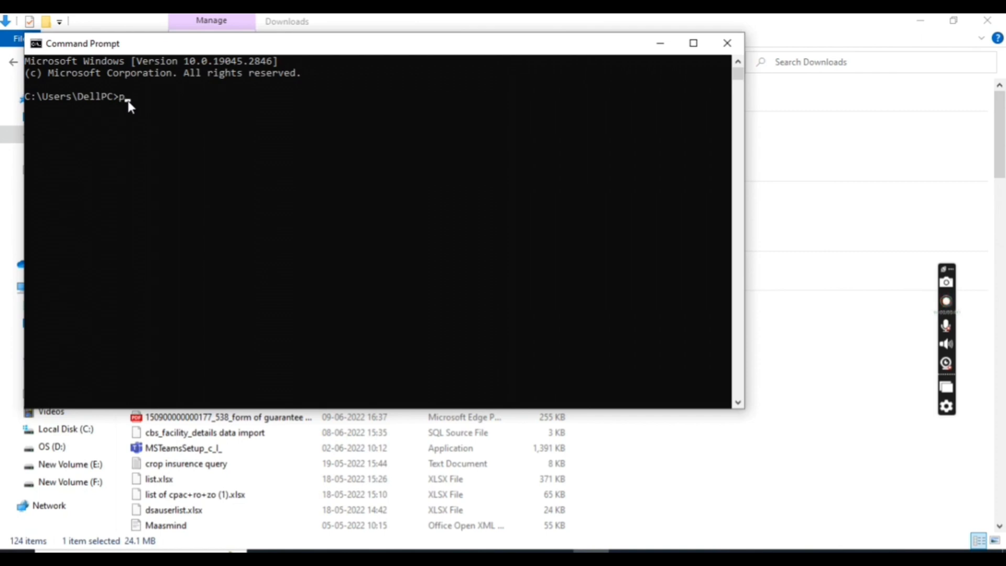
type("ython --")
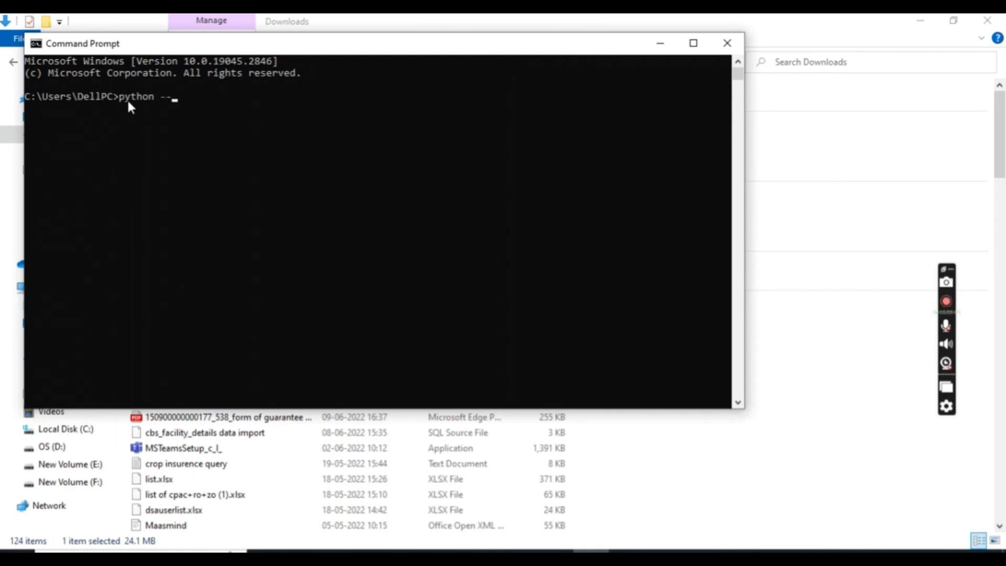
type("version")
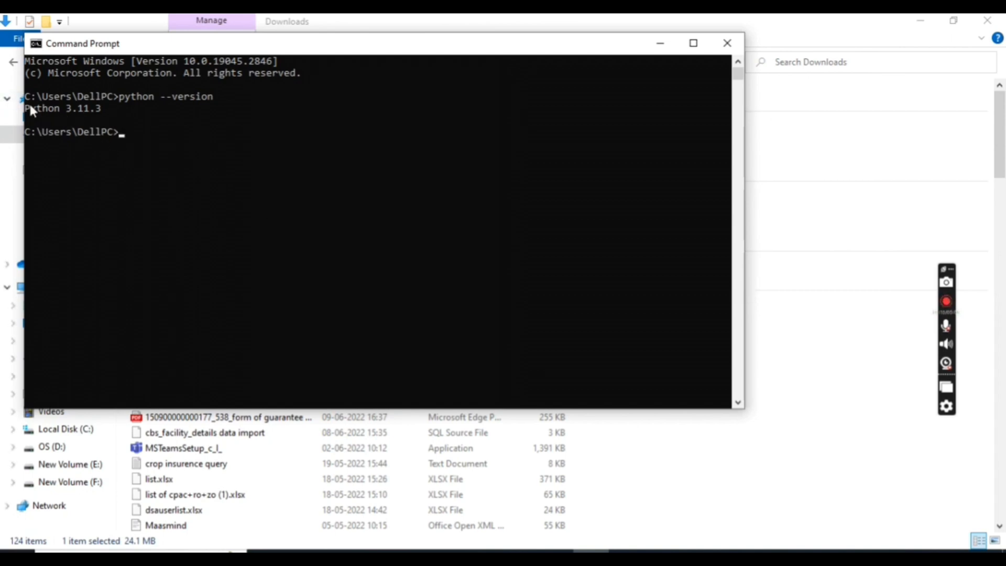
mouse_move(154, 136)
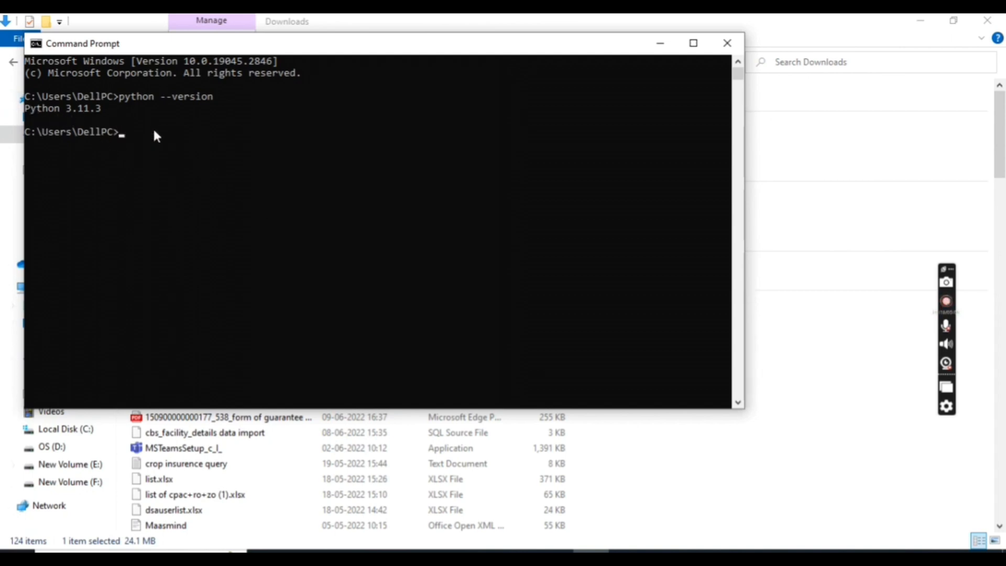